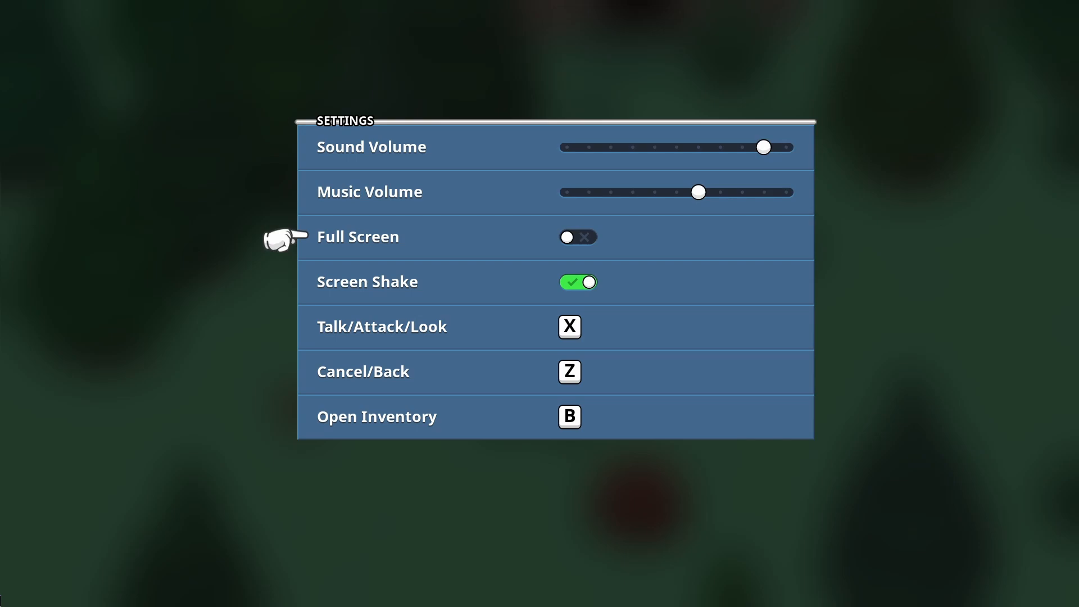
mouse_move(282, 328)
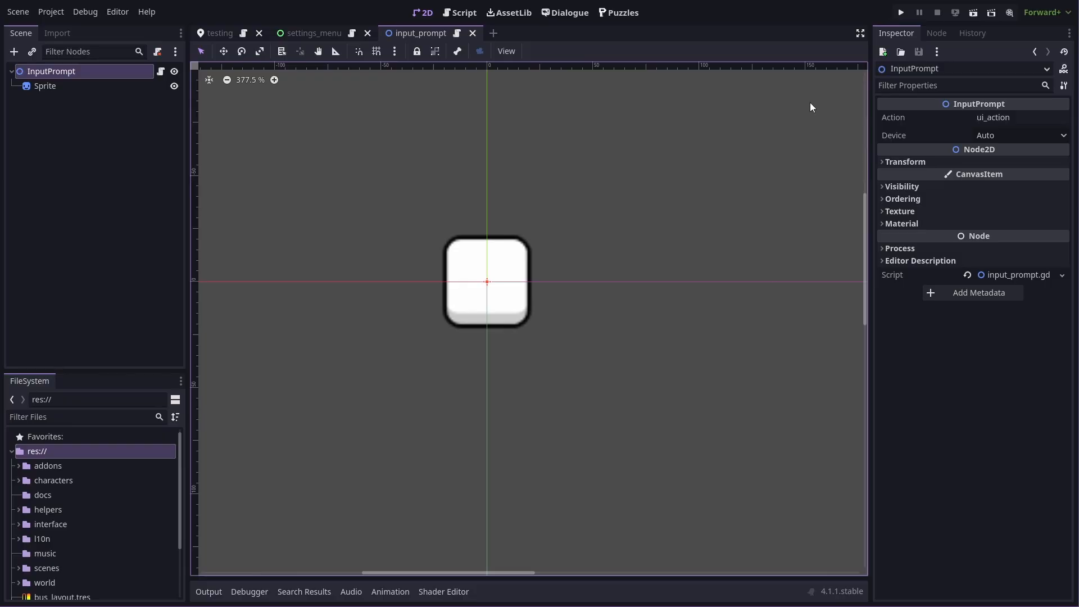
Bring up input_prompt.gd with its keyboard, joypad and device-change texture updates
left_click(464, 13)
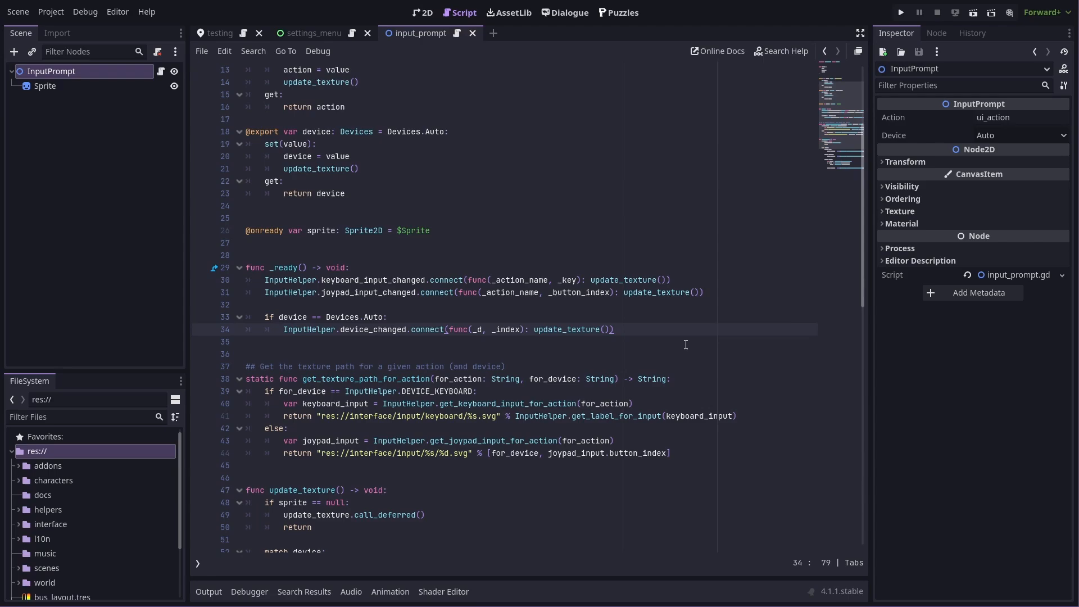
mouse_move(688, 349)
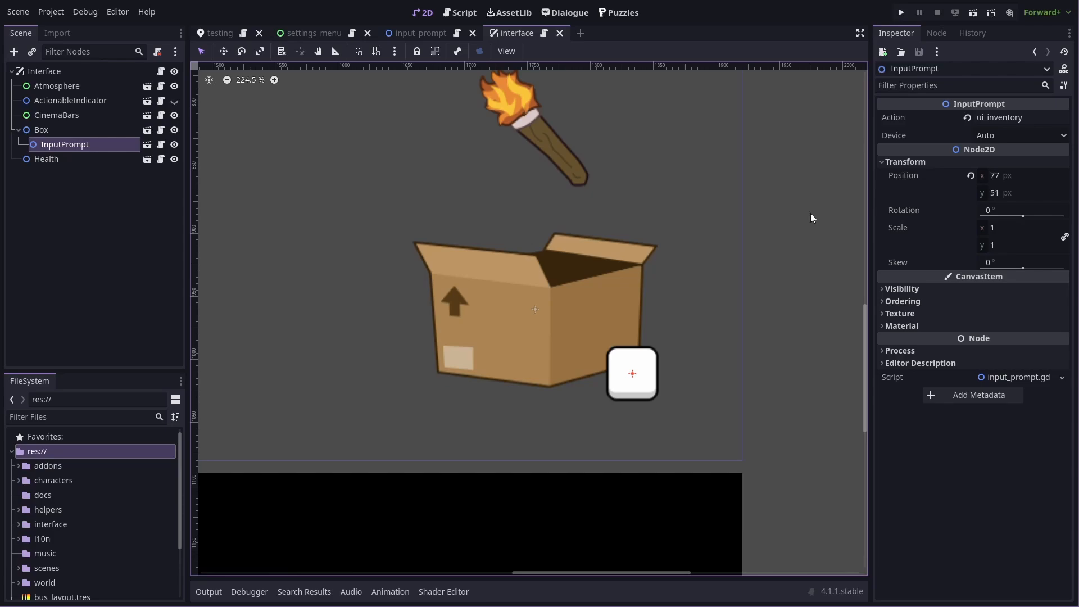
mouse_move(711, 164)
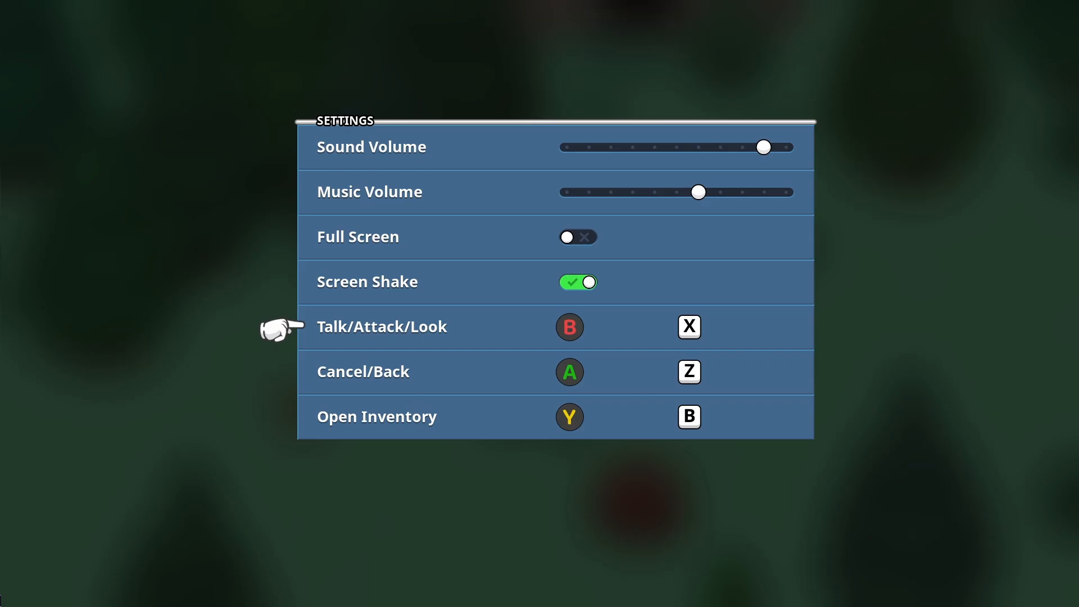
Show the Settings menu with B/A/Y controller and X/Z/B keyboard prompts side by side
left_click(569, 326)
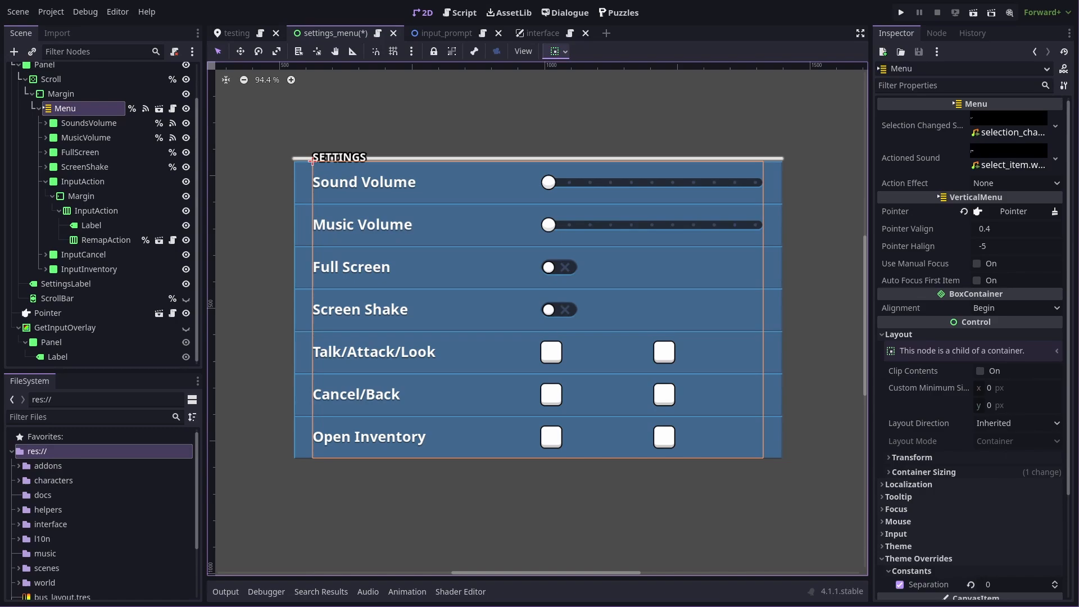
Make the GetInputOverlay visible so its 'Press new button' prompt covers the menu
left_click(105, 240)
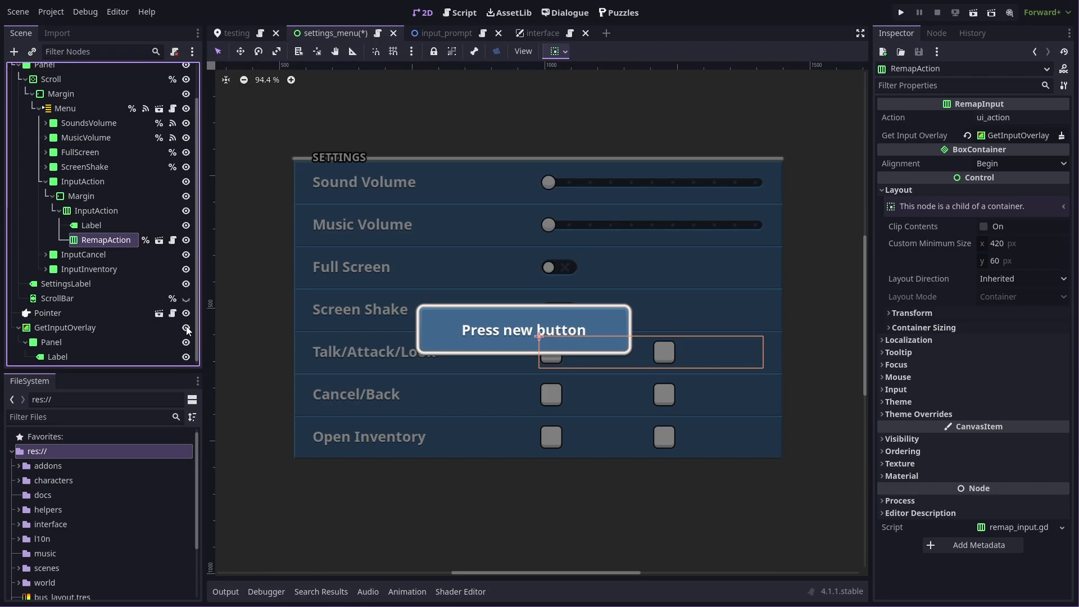
mouse_move(185, 327)
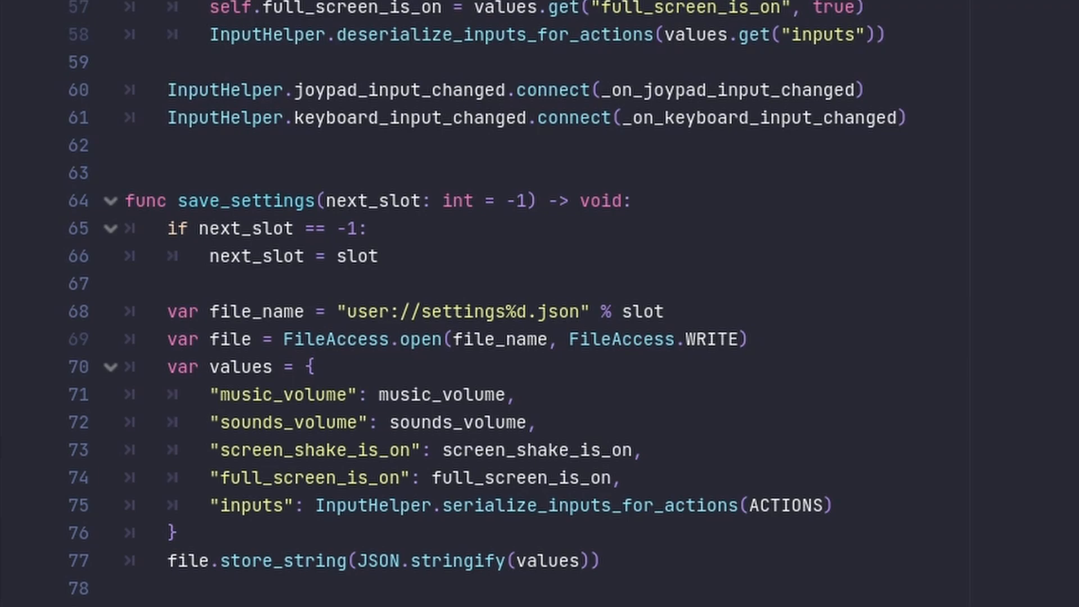
Locate the 'inputs' entry calling InputHelper.serialize_inputs_for_actions in save_settings
left_click(324, 505)
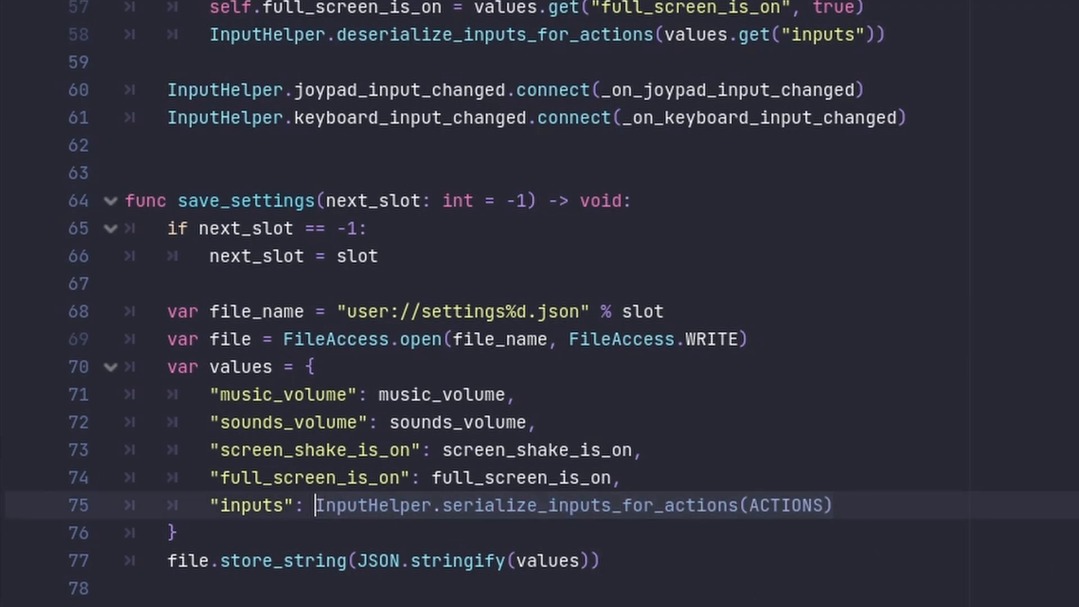